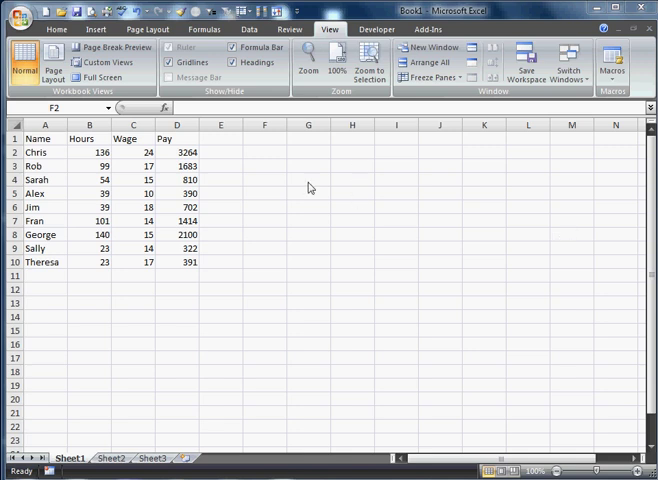
Enter =IF(D3>D2,A3,A2) in F3 so it returns Chris
{"action": "left_click", "coordinate": [264, 152]}
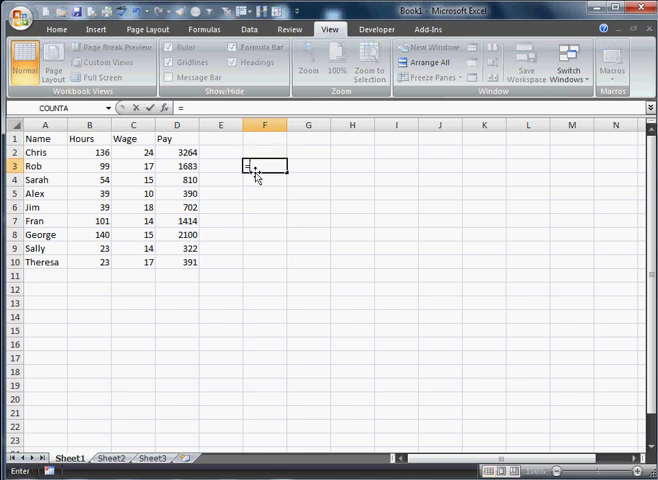
{"action": "type", "text": "=if(E3"}
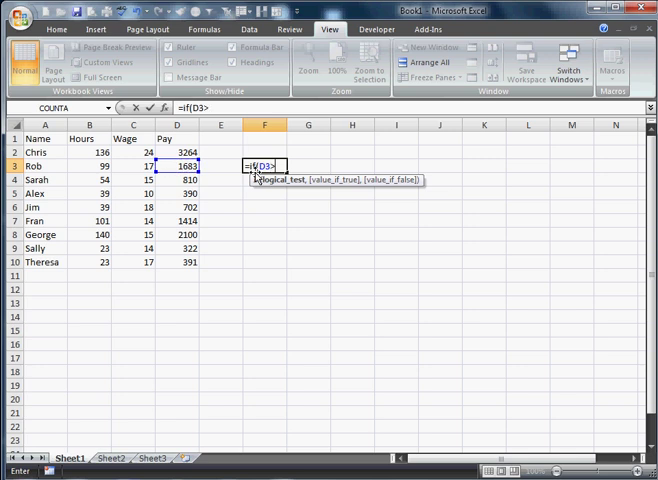
{"action": "type", "text": "D2,A3,A2"}
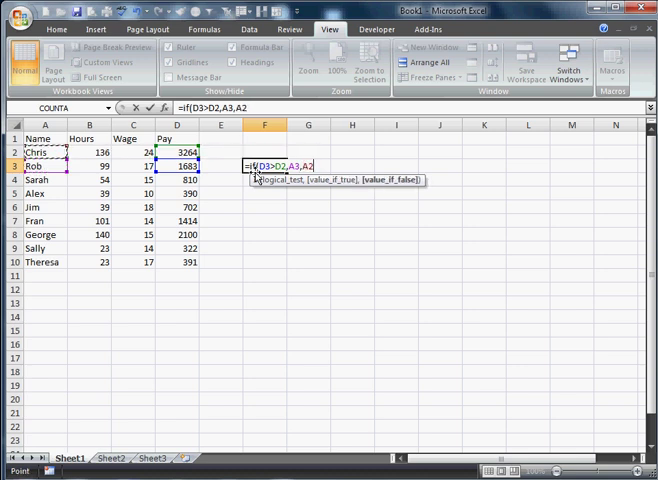
{"action": "key", "text": "Return"}
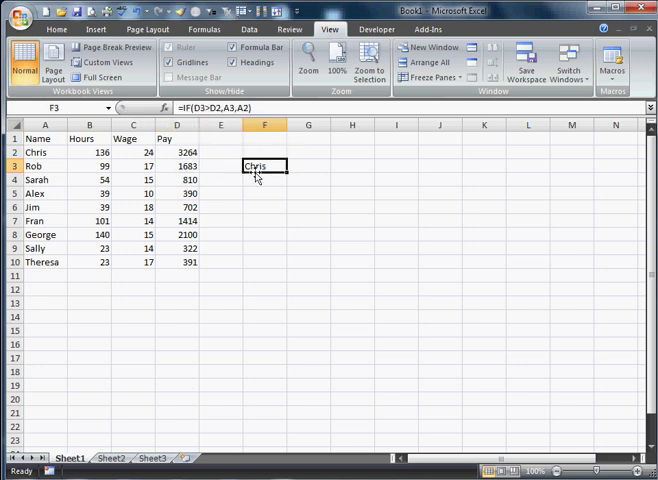
Recheck the F3 formula, then switch to the Visual Basic editor window
{"action": "left_click", "coordinate": [264, 179]}
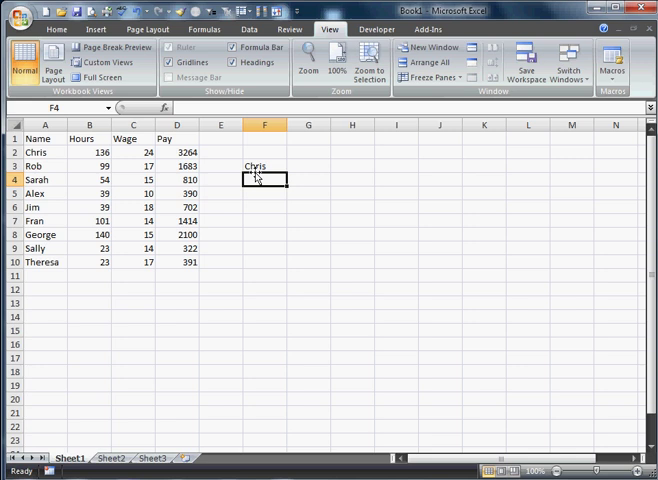
{"action": "left_click", "coordinate": [264, 165]}
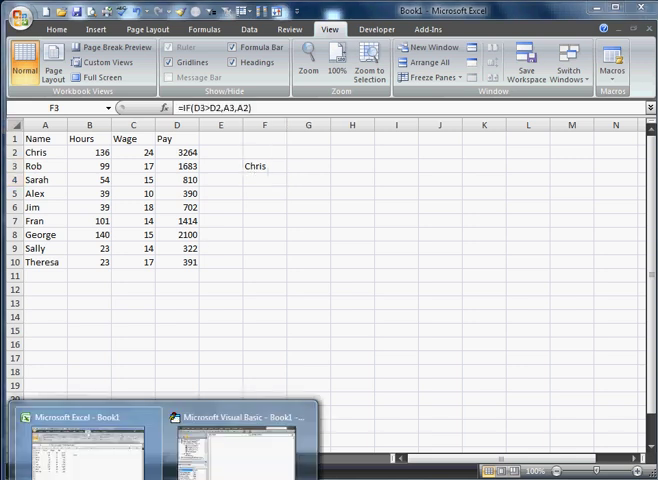
{"action": "left_click", "coordinate": [234, 444]}
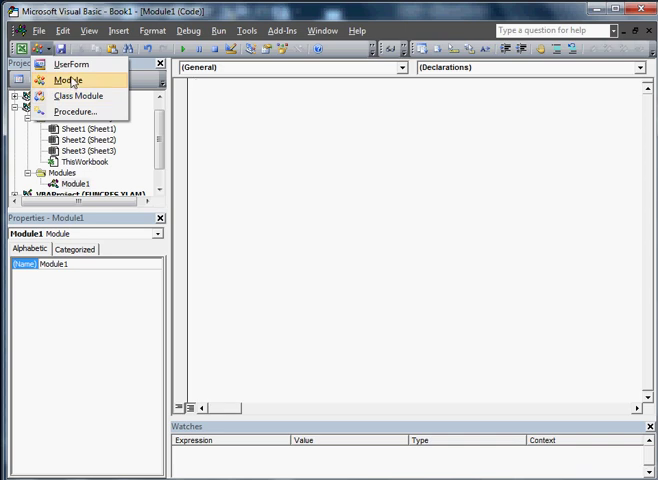
Insert a new module and begin typing Function ifCode(s1 As String
{"action": "left_click", "coordinate": [67, 79]}
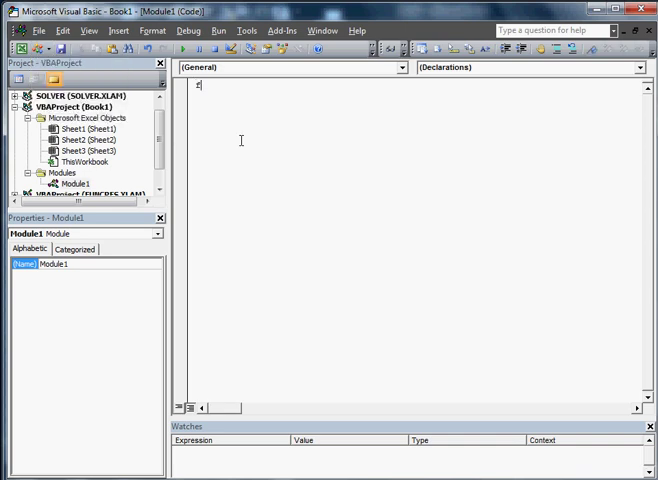
{"action": "type", "text": "function"}
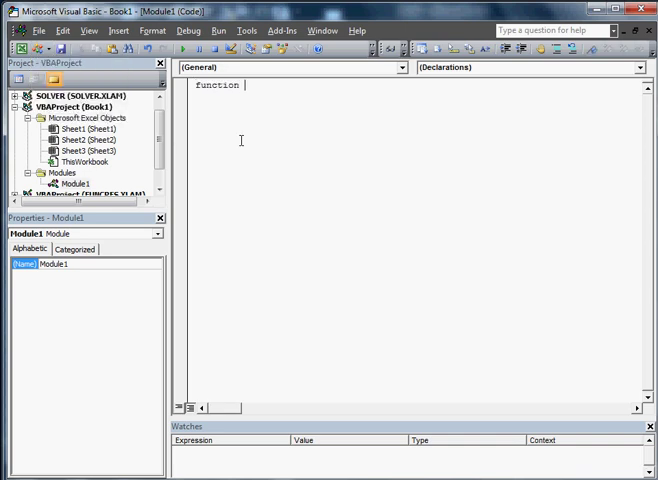
{"action": "type", "text": "ifCode"}
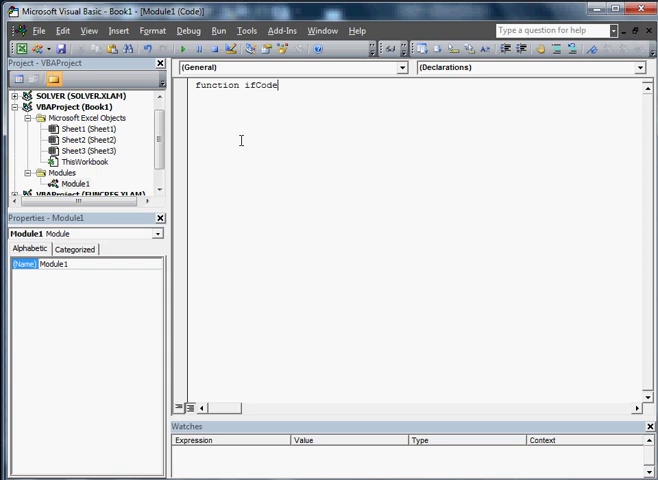
{"action": "type", "text": "("}
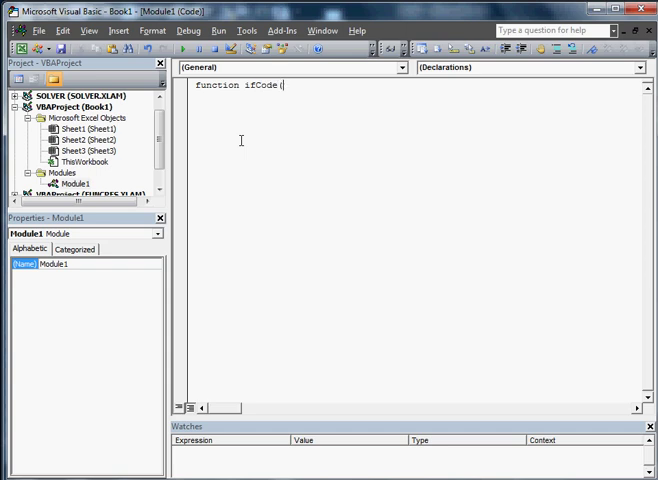
{"action": "type", "text": "rn"}
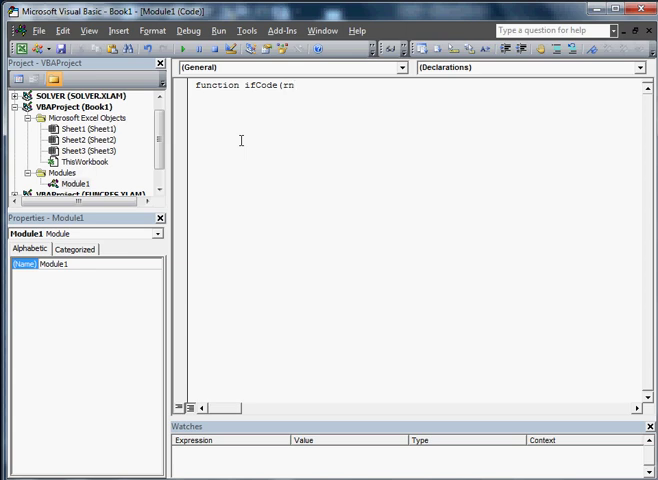
{"action": "key", "text": "Backspace"}
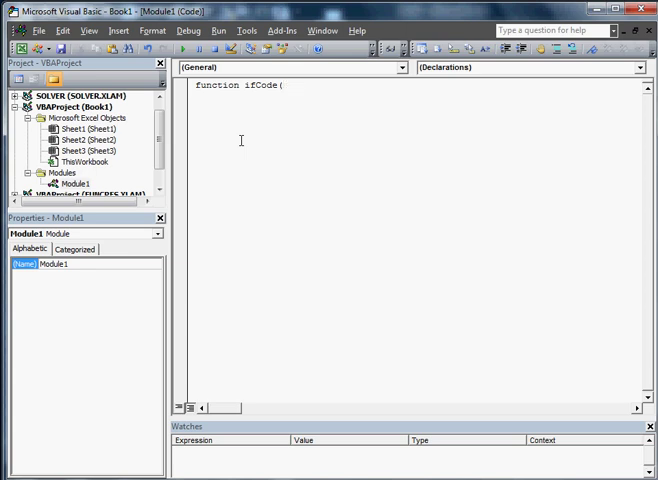
{"action": "type", "text": "st"}
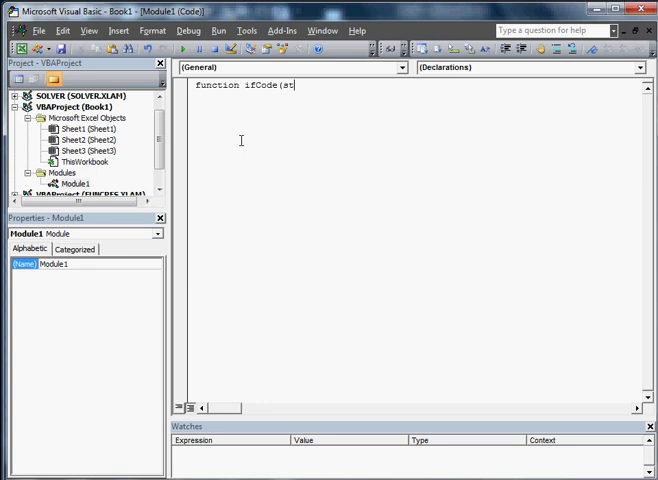
Finish the declaration with s2 As Variant and s3 As Variant parameters
{"action": "type", "text": "1 ast"}
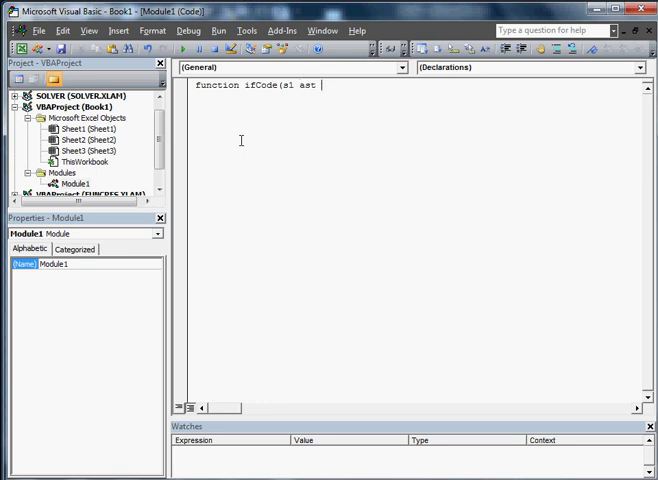
{"action": "type", "text": "s"}
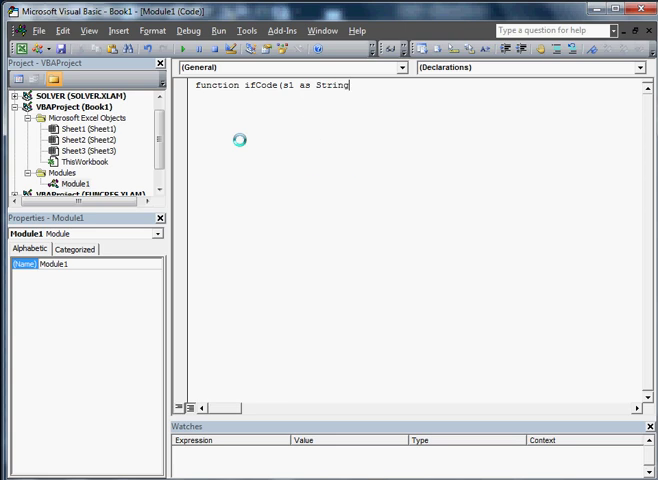
{"action": "type", "text": ",s2 as st"}
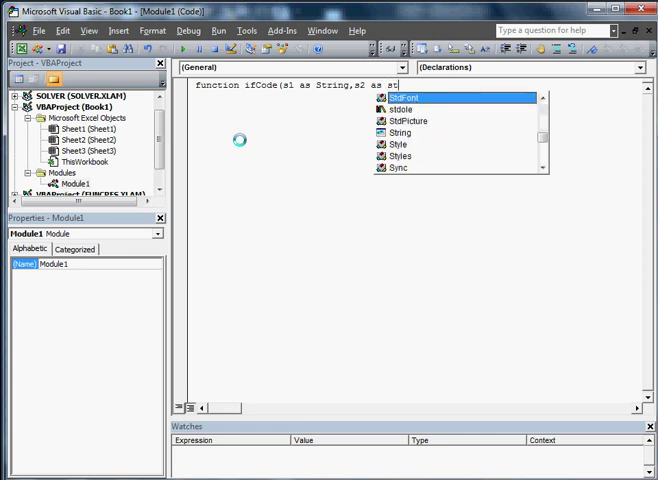
{"action": "type", "text": "va"}
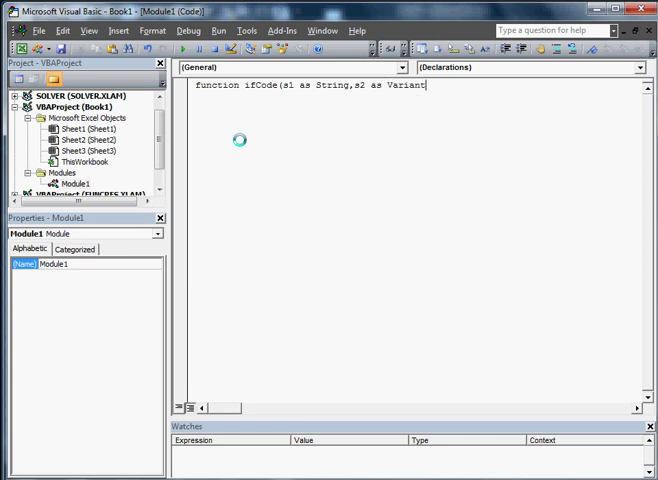
{"action": "type", "text": ","}
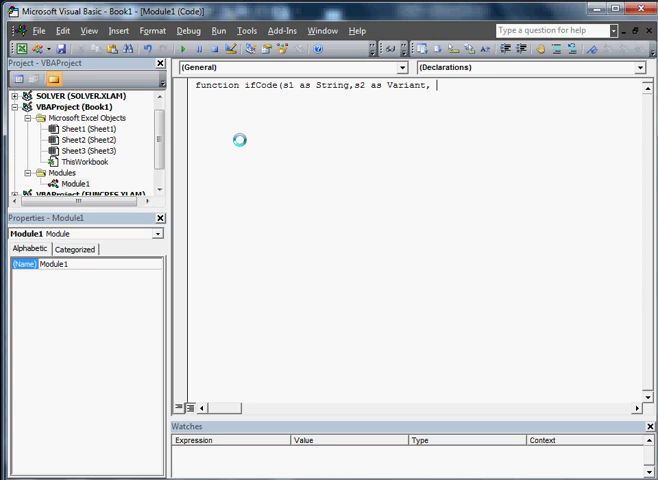
{"action": "type", "text": "s"}
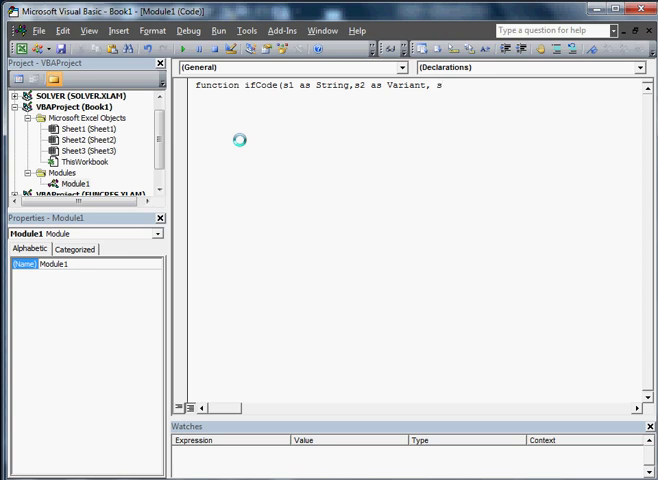
{"action": "type", "text": "3)"}
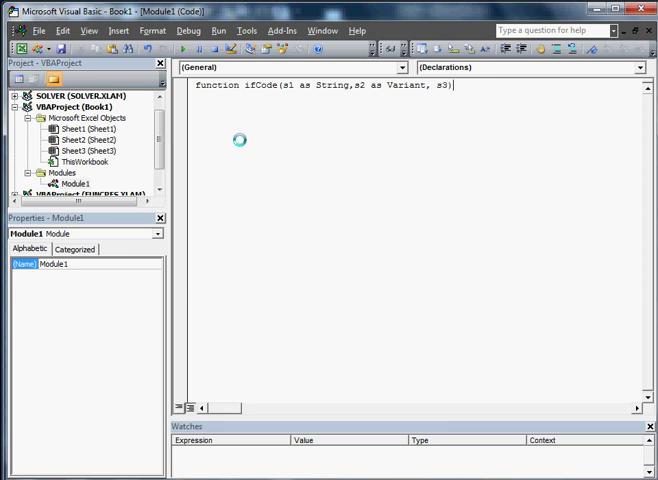
{"action": "type", "text": "va"}
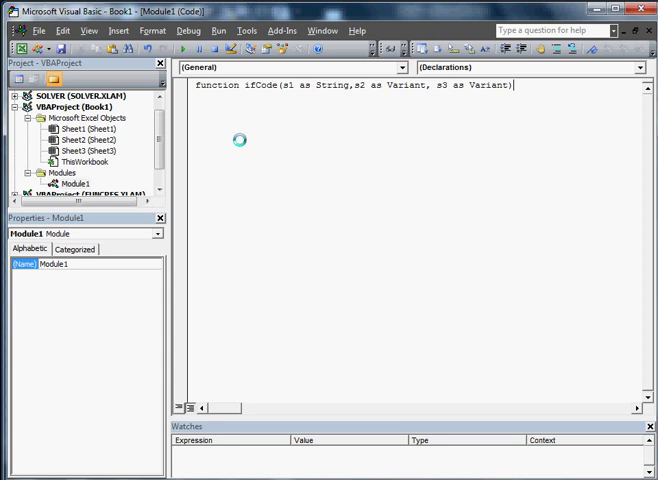
{"action": "key", "text": "Return"}
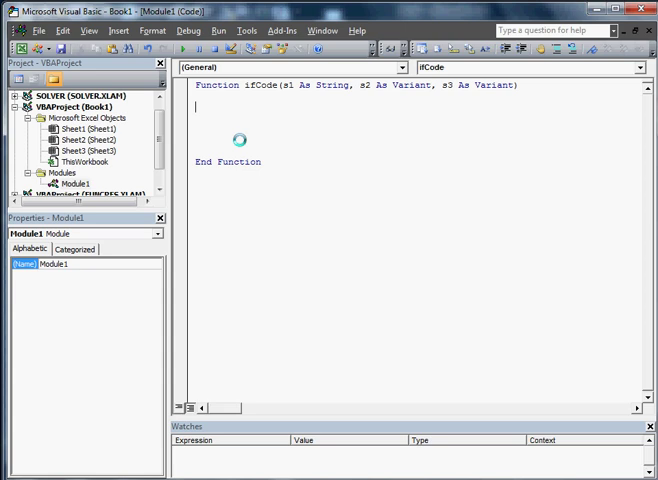
Write tst = Evaluate(s1) and the If tst = True Then line
{"action": "type", "text": "tst"}
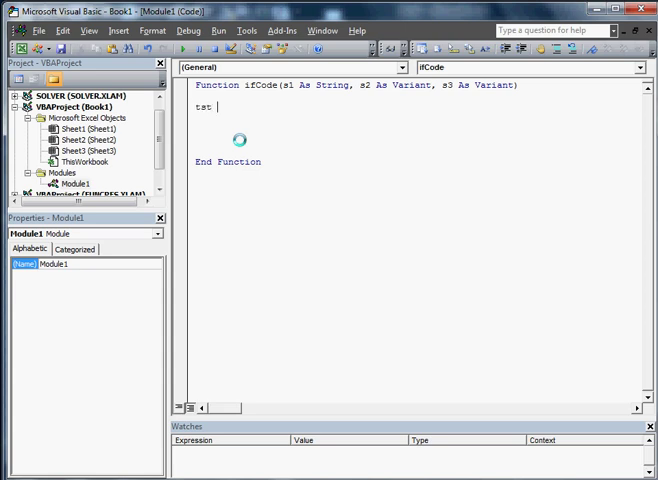
{"action": "type", "text": "="}
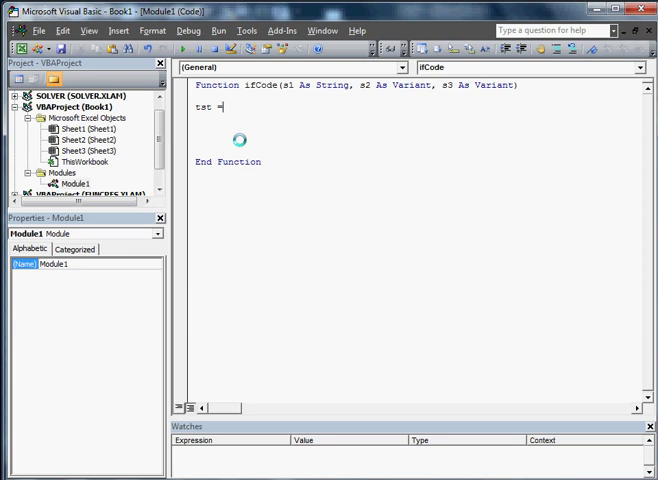
{"action": "type", "text": "e"}
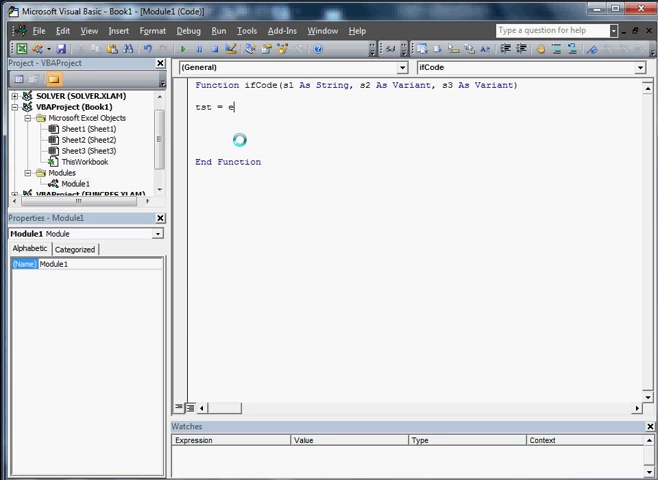
{"action": "type", "text": "valuate(s1"}
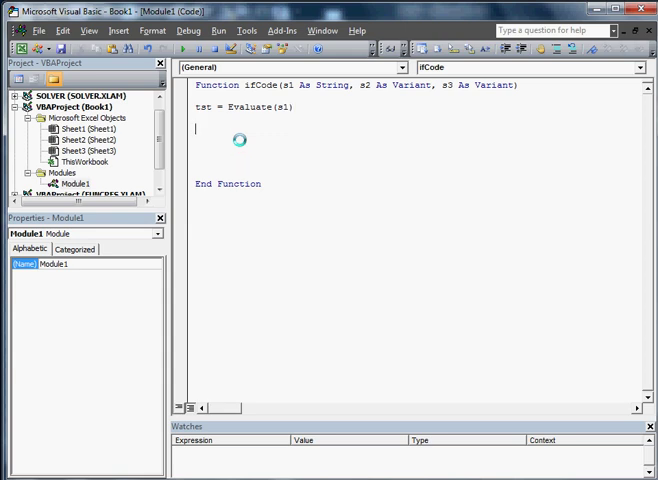
{"action": "type", "text": "i"}
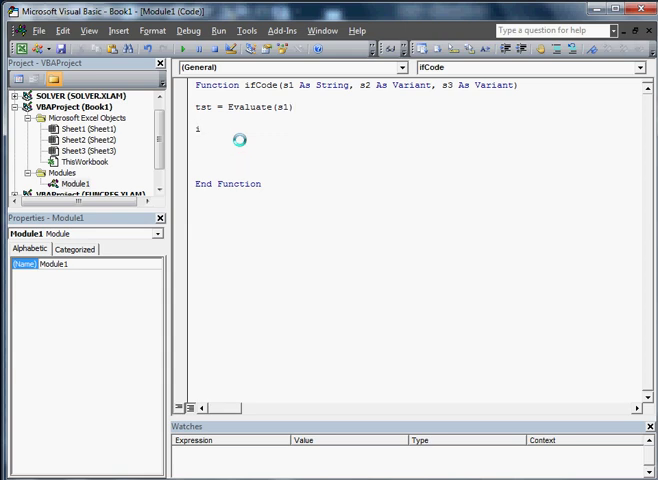
{"action": "type", "text": "f tst"}
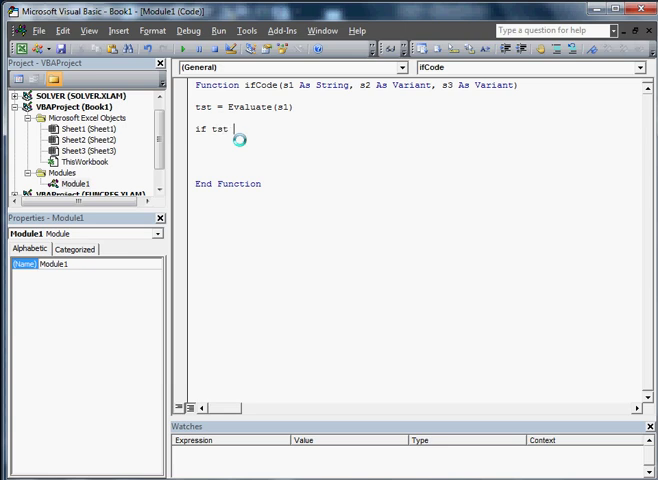
{"action": "type", "text": "= true then"}
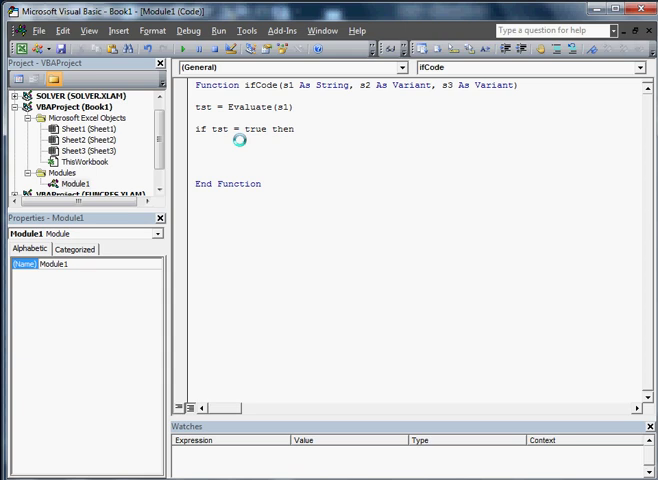
Add Else and End If branches assigning ifCode = s2 and ifCode = s3
{"action": "left_click", "coordinate": [299, 129]}
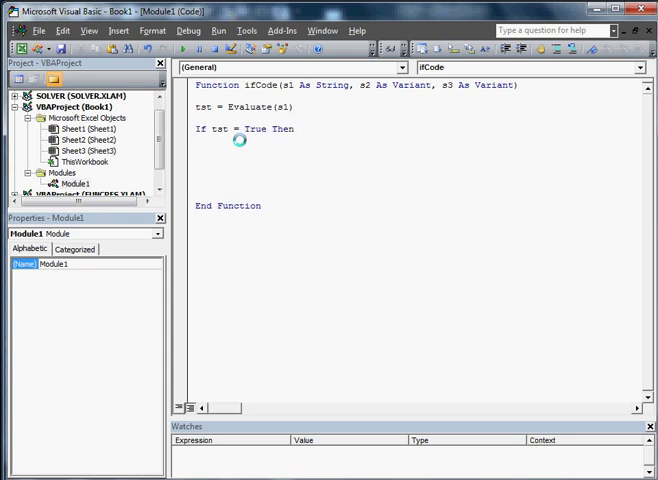
{"action": "type", "text": "Else"}
{"action": "type", "text": "End If"}
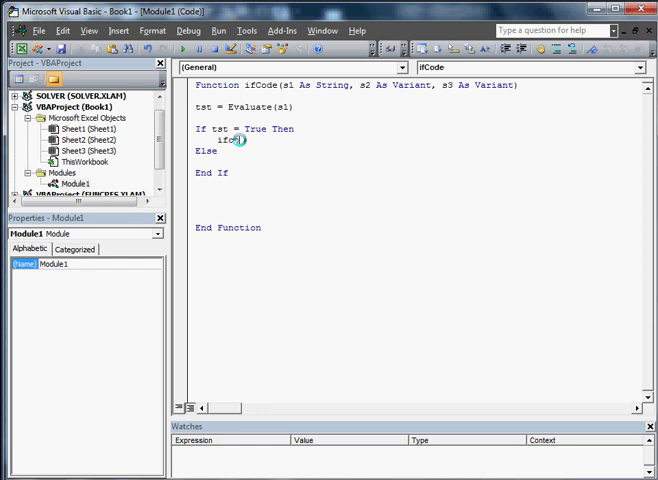
{"action": "type", "text": "="}
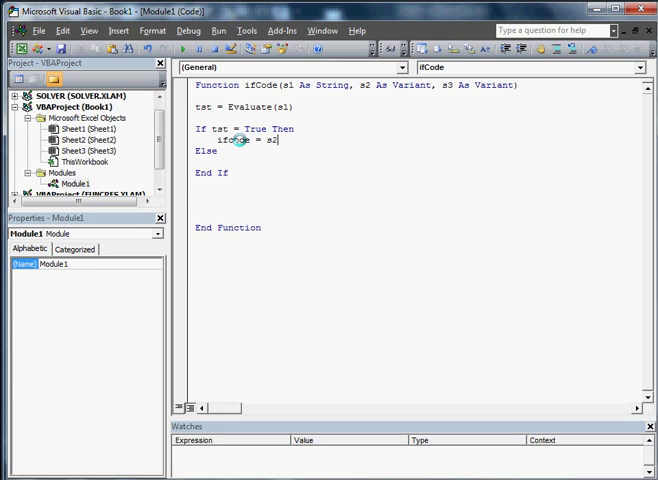
{"action": "type", "text": "ifcode ="}
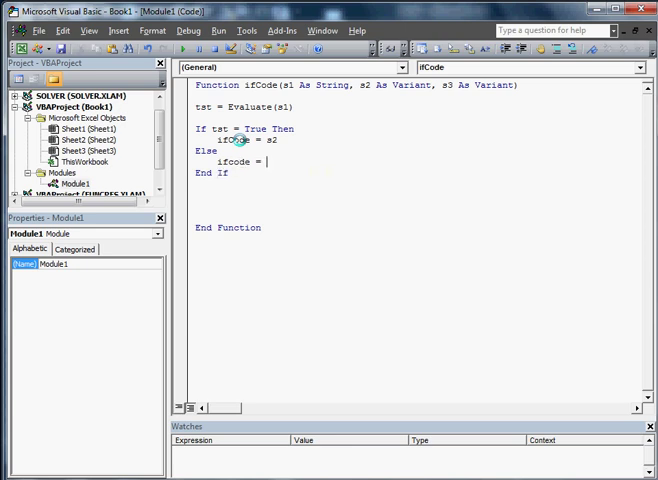
{"action": "type", "text": "s"}
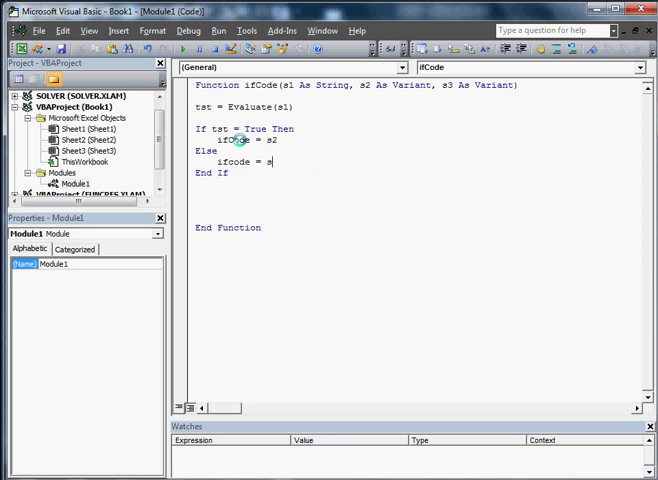
{"action": "type", "text": "s3"}
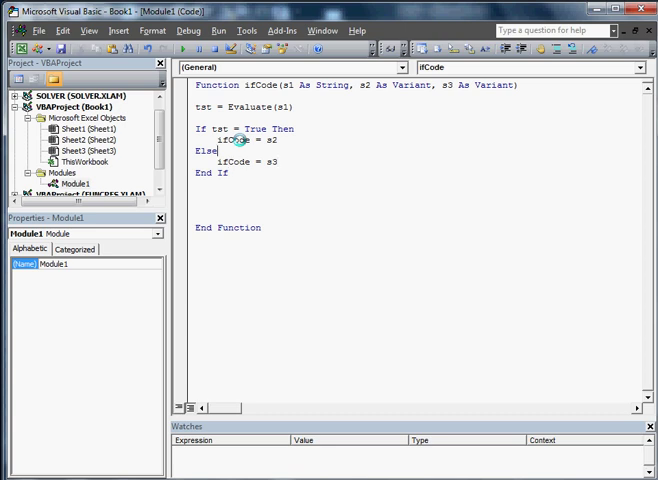
{"action": "left_click", "coordinate": [179, 106]}
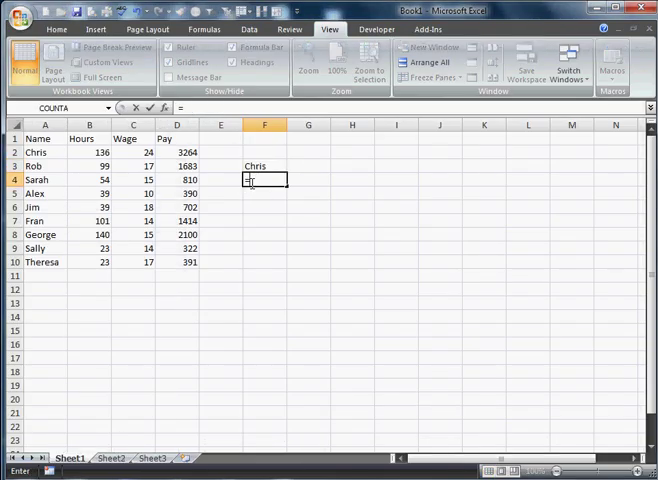
Enter =ifcode(D4>D3,A4,A3) in F4 so it returns Rob
{"action": "type", "text": "ifcode("}
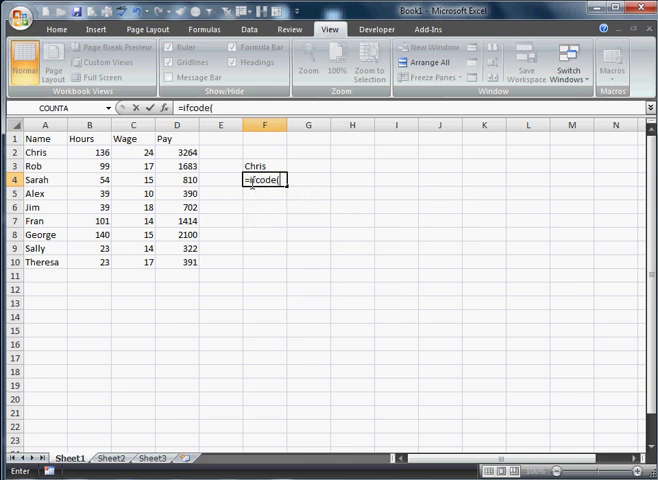
{"action": "left_click", "coordinate": [177, 179]}
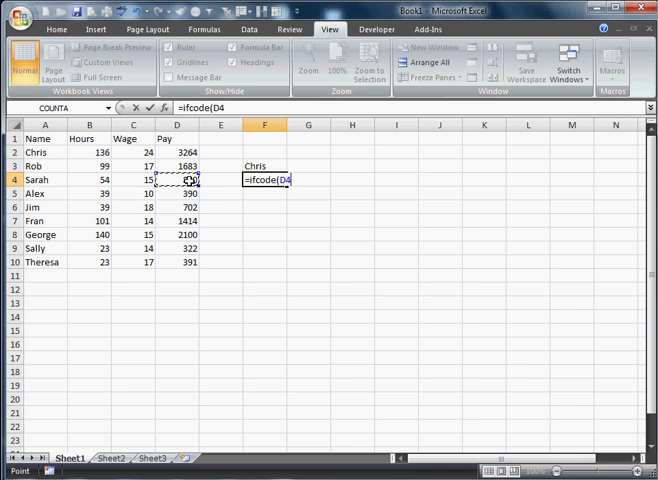
{"action": "type", "text": ">D3,"}
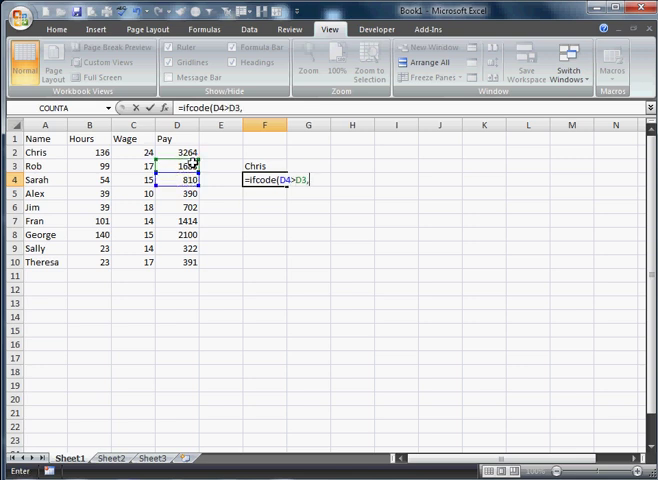
{"action": "left_click", "coordinate": [44, 179]}
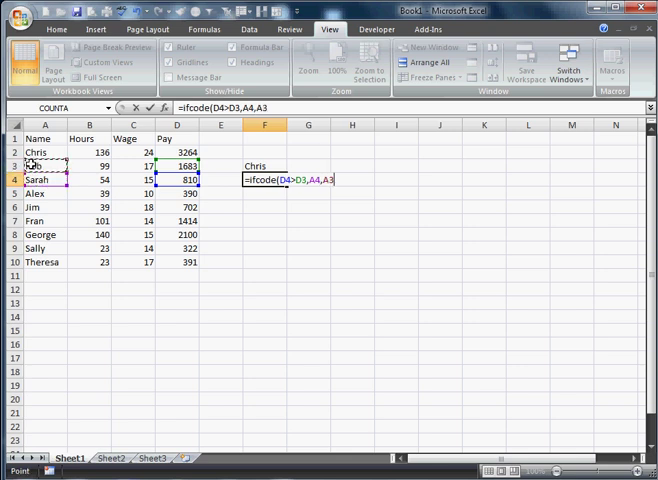
{"action": "type", "text": ")"}
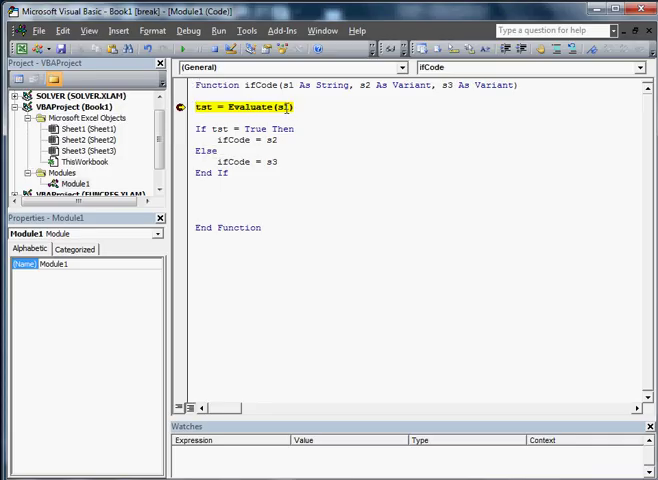
{"action": "mouse_move", "coordinate": [293, 99]}
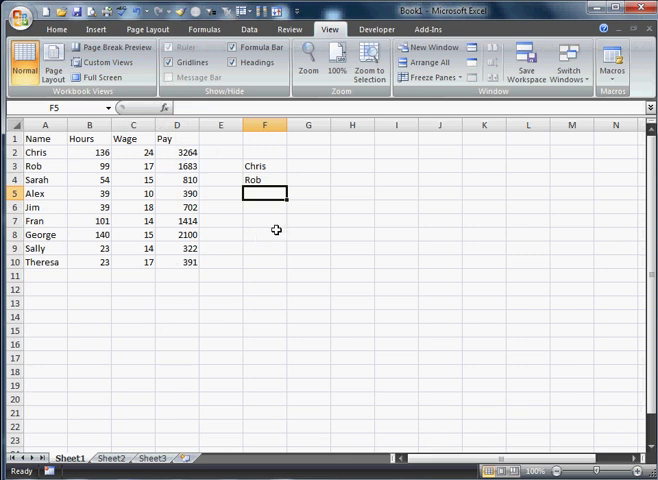
Enter an ifcode formula in G3 testing D3>D2, returning Chris
{"action": "left_click", "coordinate": [308, 166]}
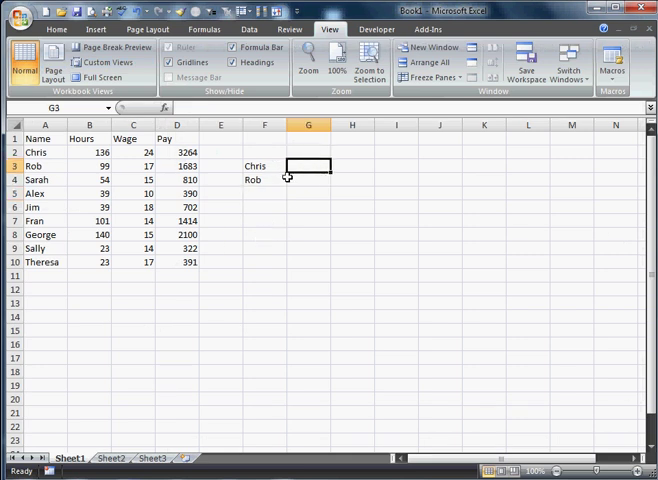
{"action": "left_click", "coordinate": [264, 166]}
{"action": "type", "text": "="}
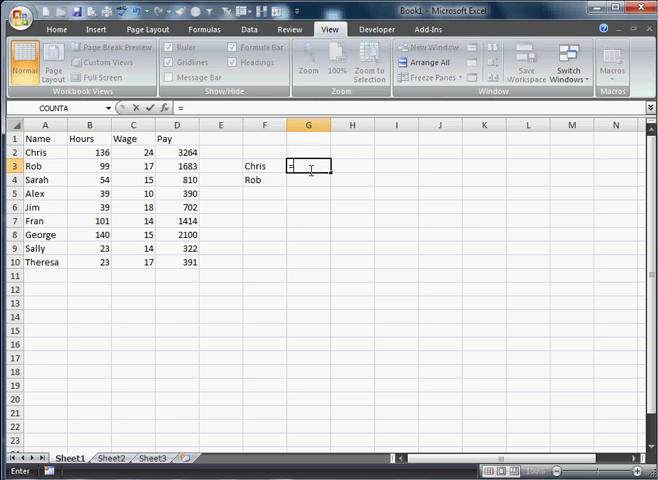
{"action": "type", "text": "ifcode("}
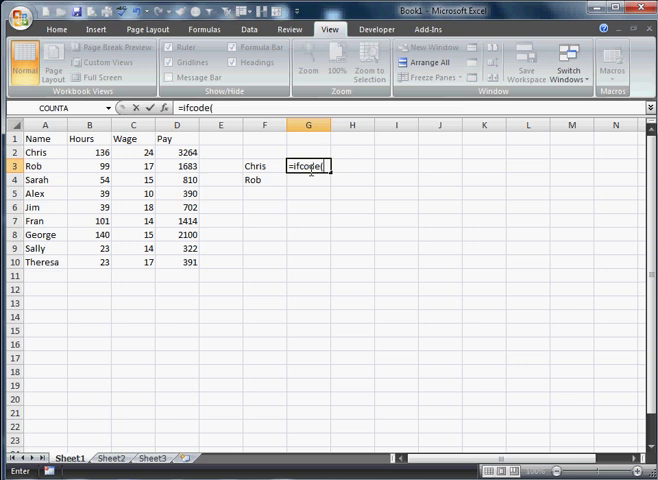
{"action": "left_click", "coordinate": [177, 166]}
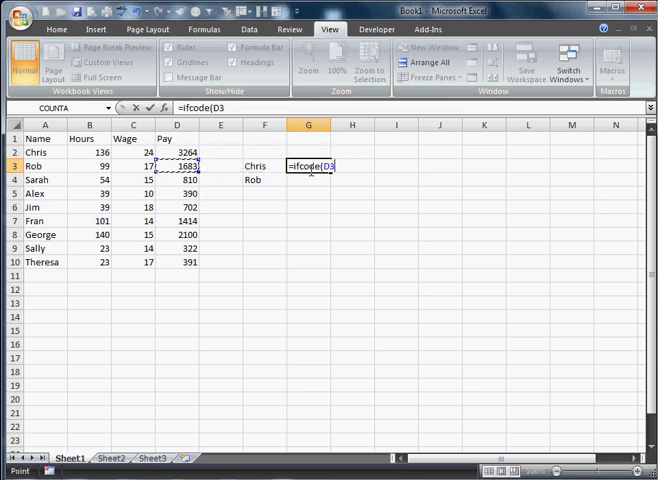
{"action": "type", "text": ">D2,A3"}
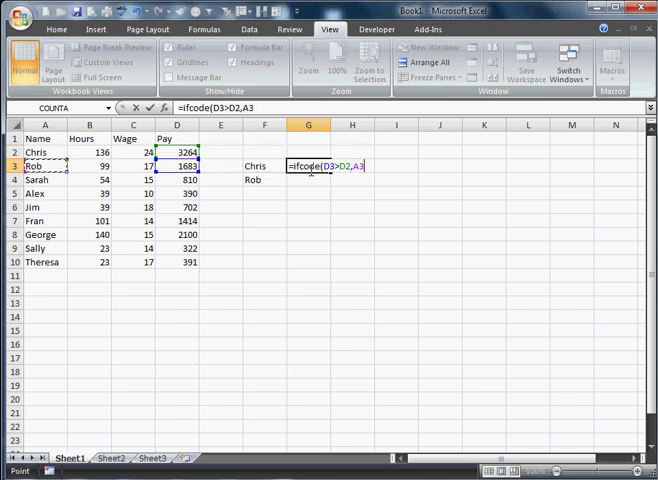
{"action": "type", "text": ",D2"}
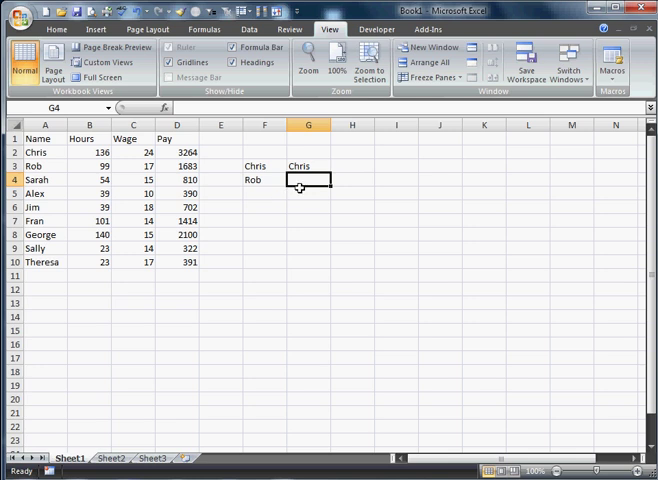
Enter =ifcode(A6="jim",True,False) in F6 so it shows TRUE
{"action": "left_click", "coordinate": [265, 207]}
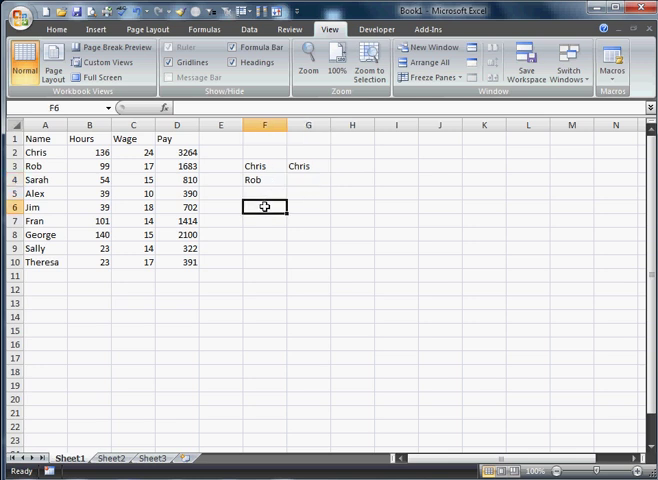
{"action": "type", "text": "=("}
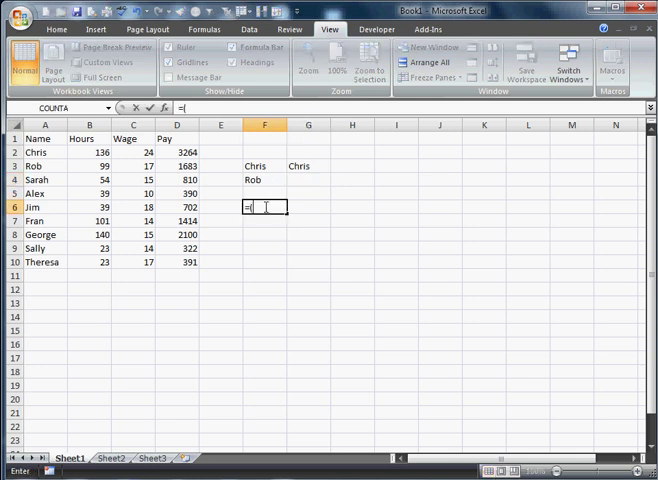
{"action": "type", "text": "ifcode"}
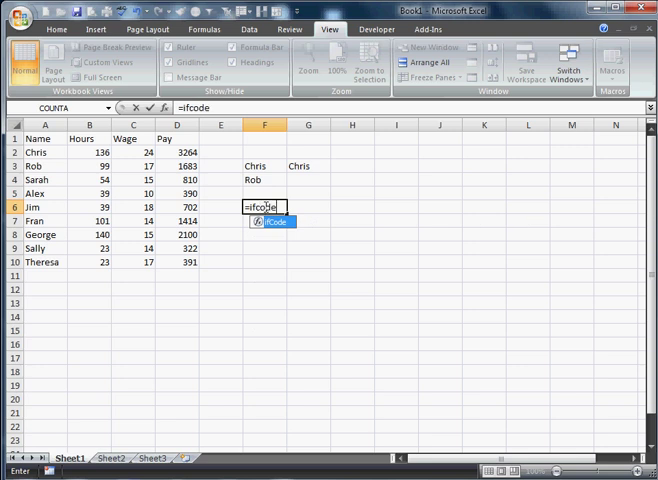
{"action": "left_click", "coordinate": [43, 207]}
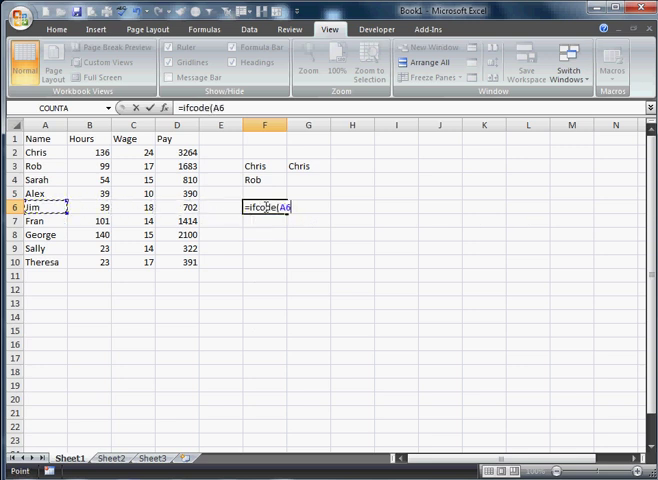
{"action": "type", "text": "=\""}
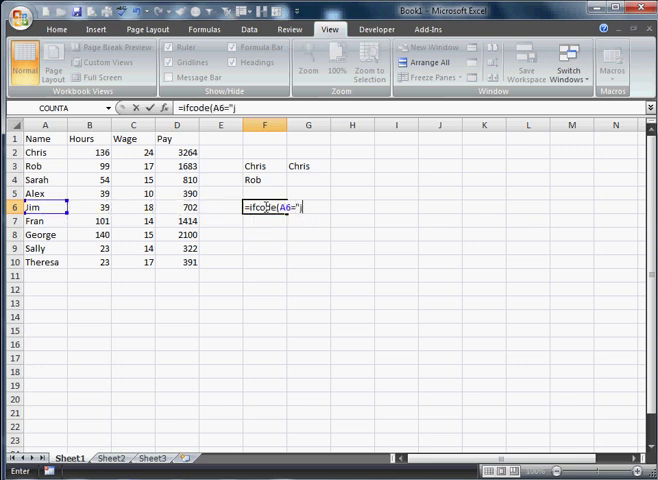
{"action": "type", "text": "jim\","}
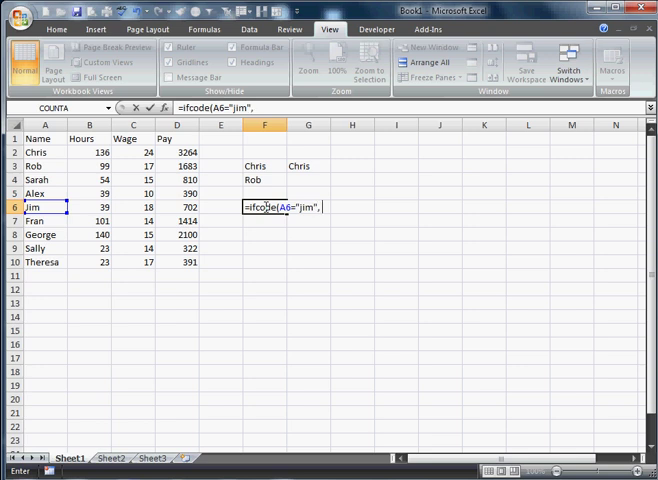
{"action": "type", "text": "True,Fasle"}
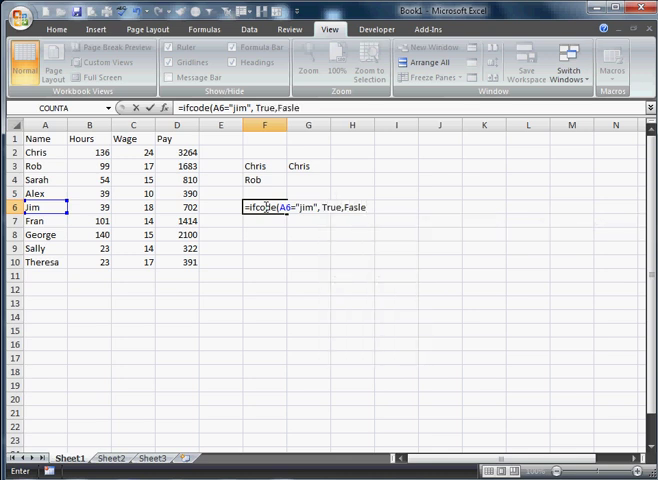
{"action": "type", "text": "False)"}
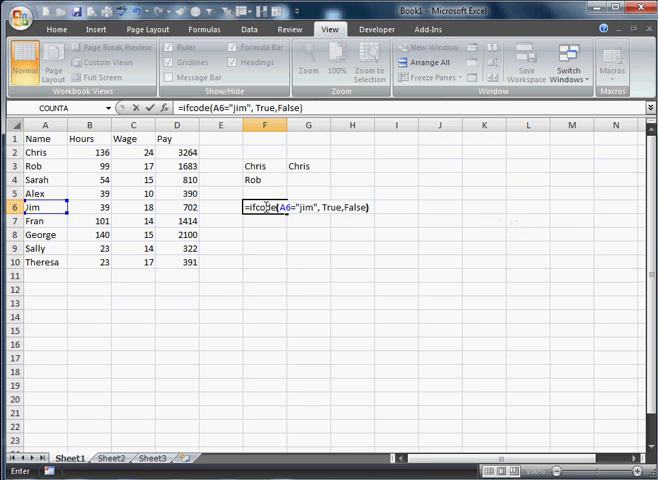
{"action": "key", "text": "Return"}
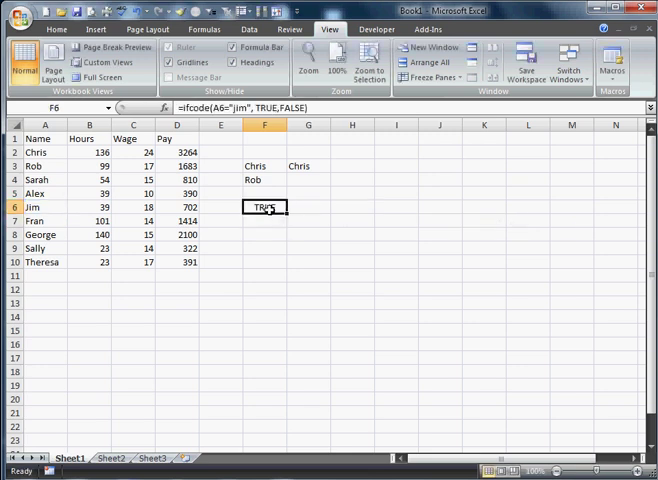